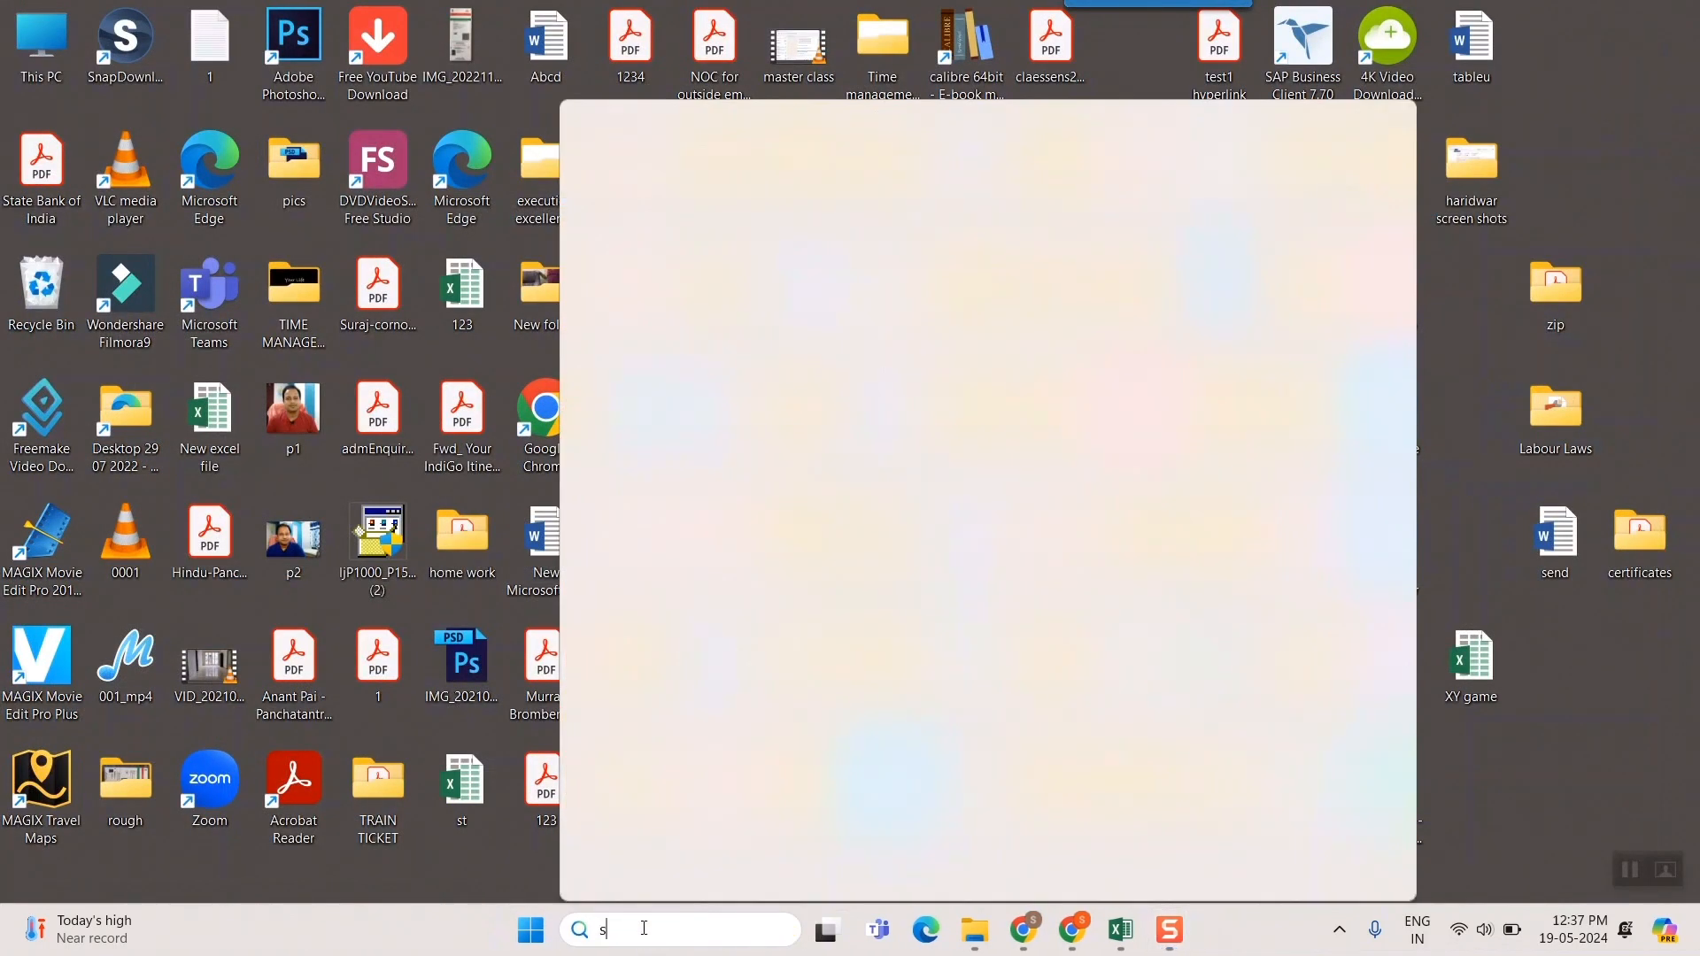
Search for 'settings' in Windows Search and launch the Settings app
{"action": "type", "text": "ee"}
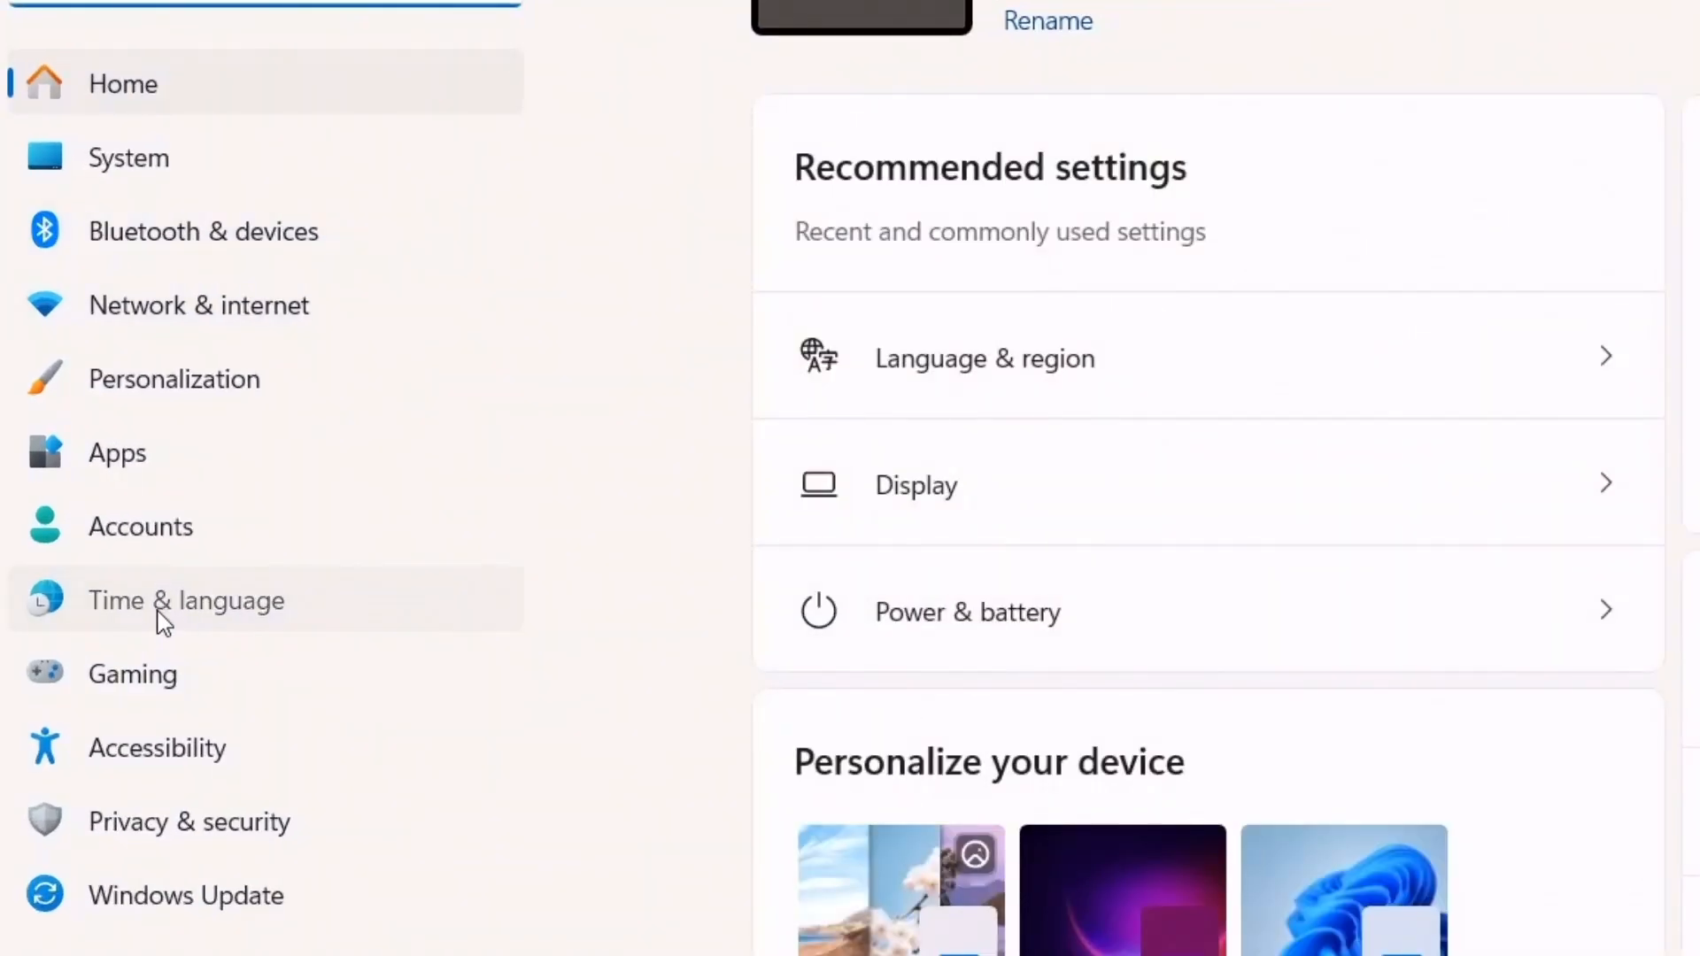
Go to Time & language, then the Date & time page
{"action": "left_click", "coordinate": [185, 601]}
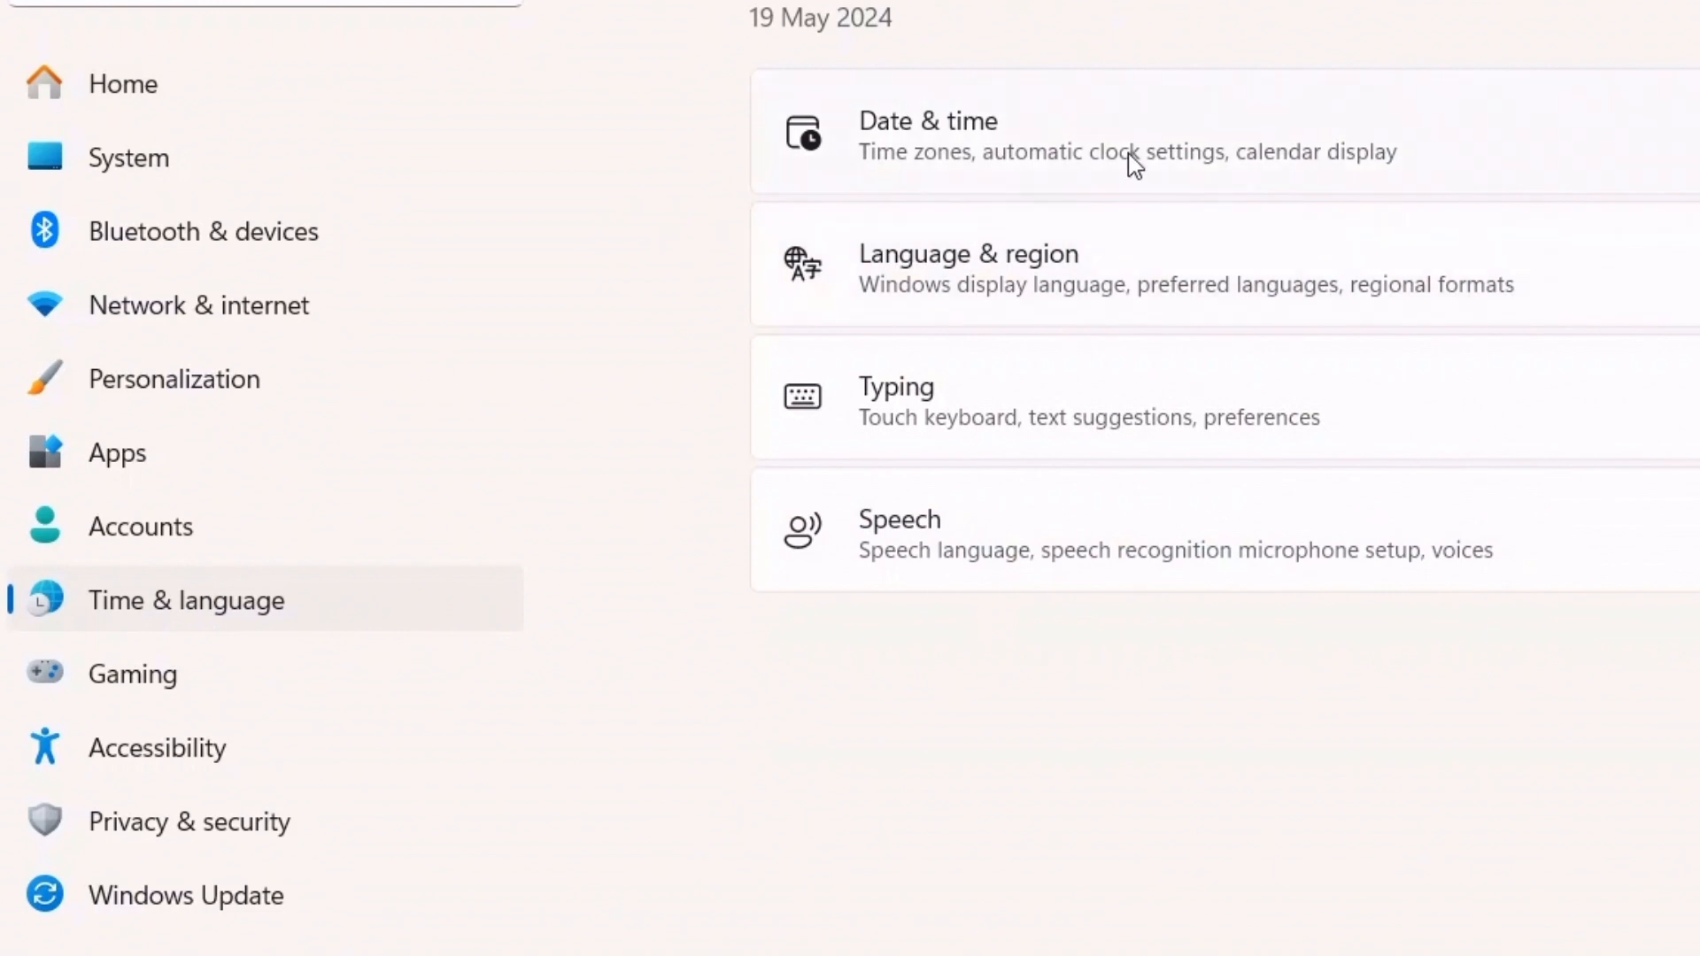
{"action": "mouse_move", "coordinate": [970, 149]}
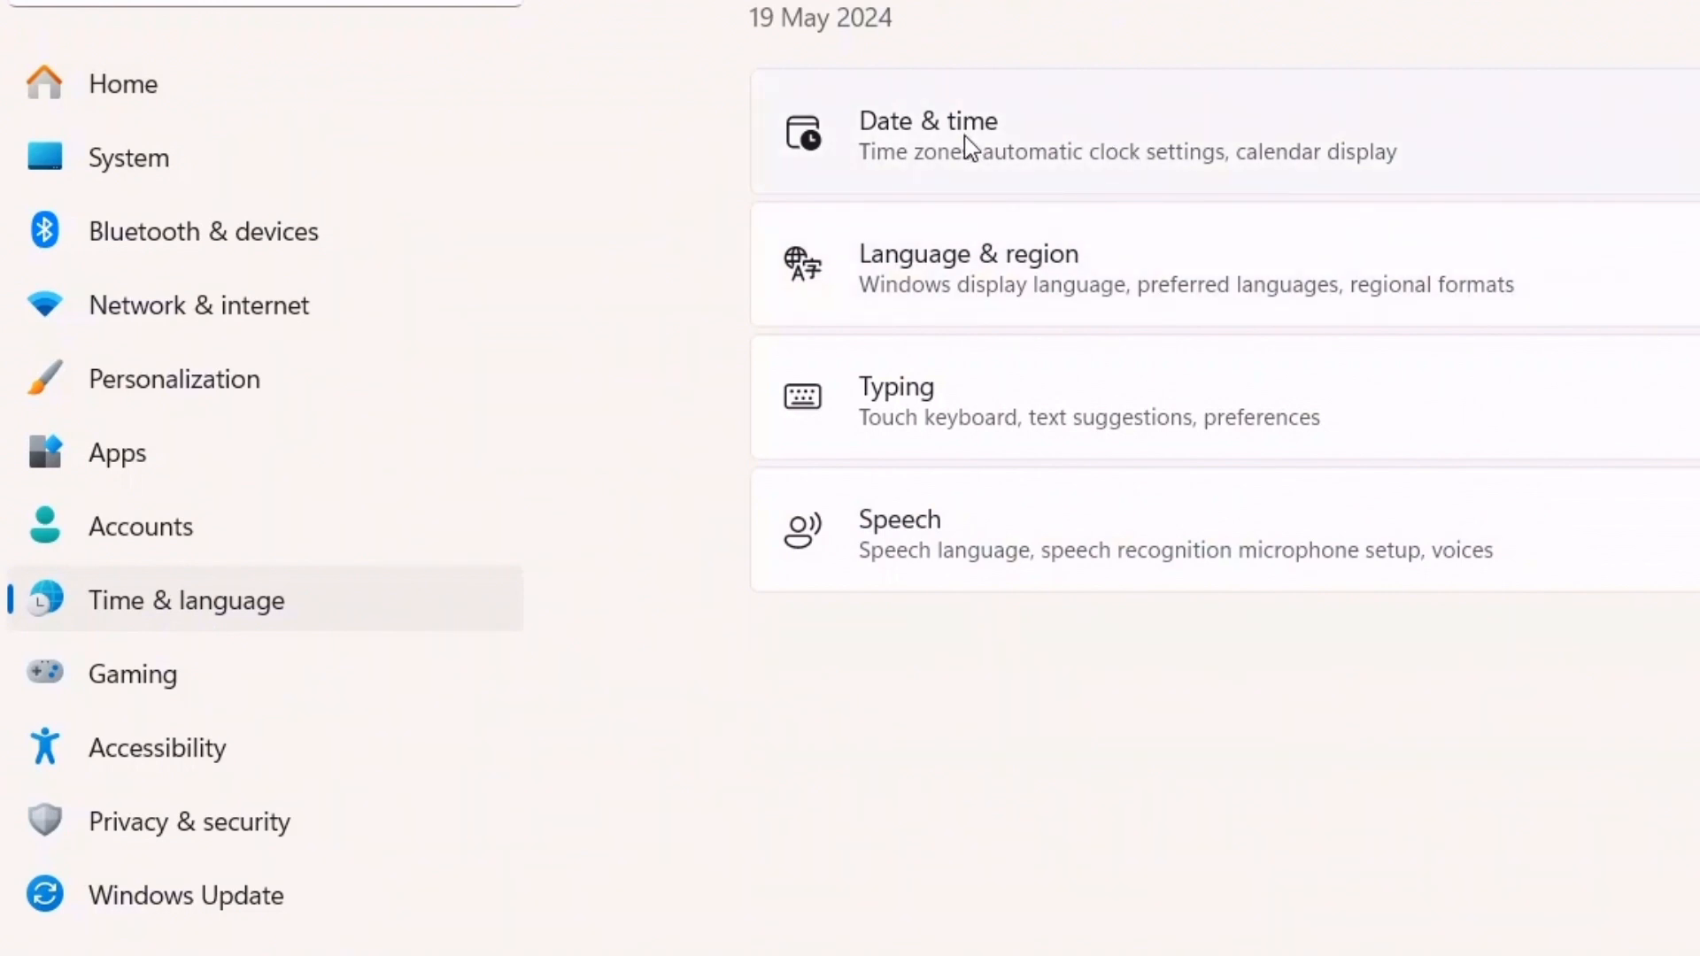
{"action": "left_click", "coordinate": [927, 132]}
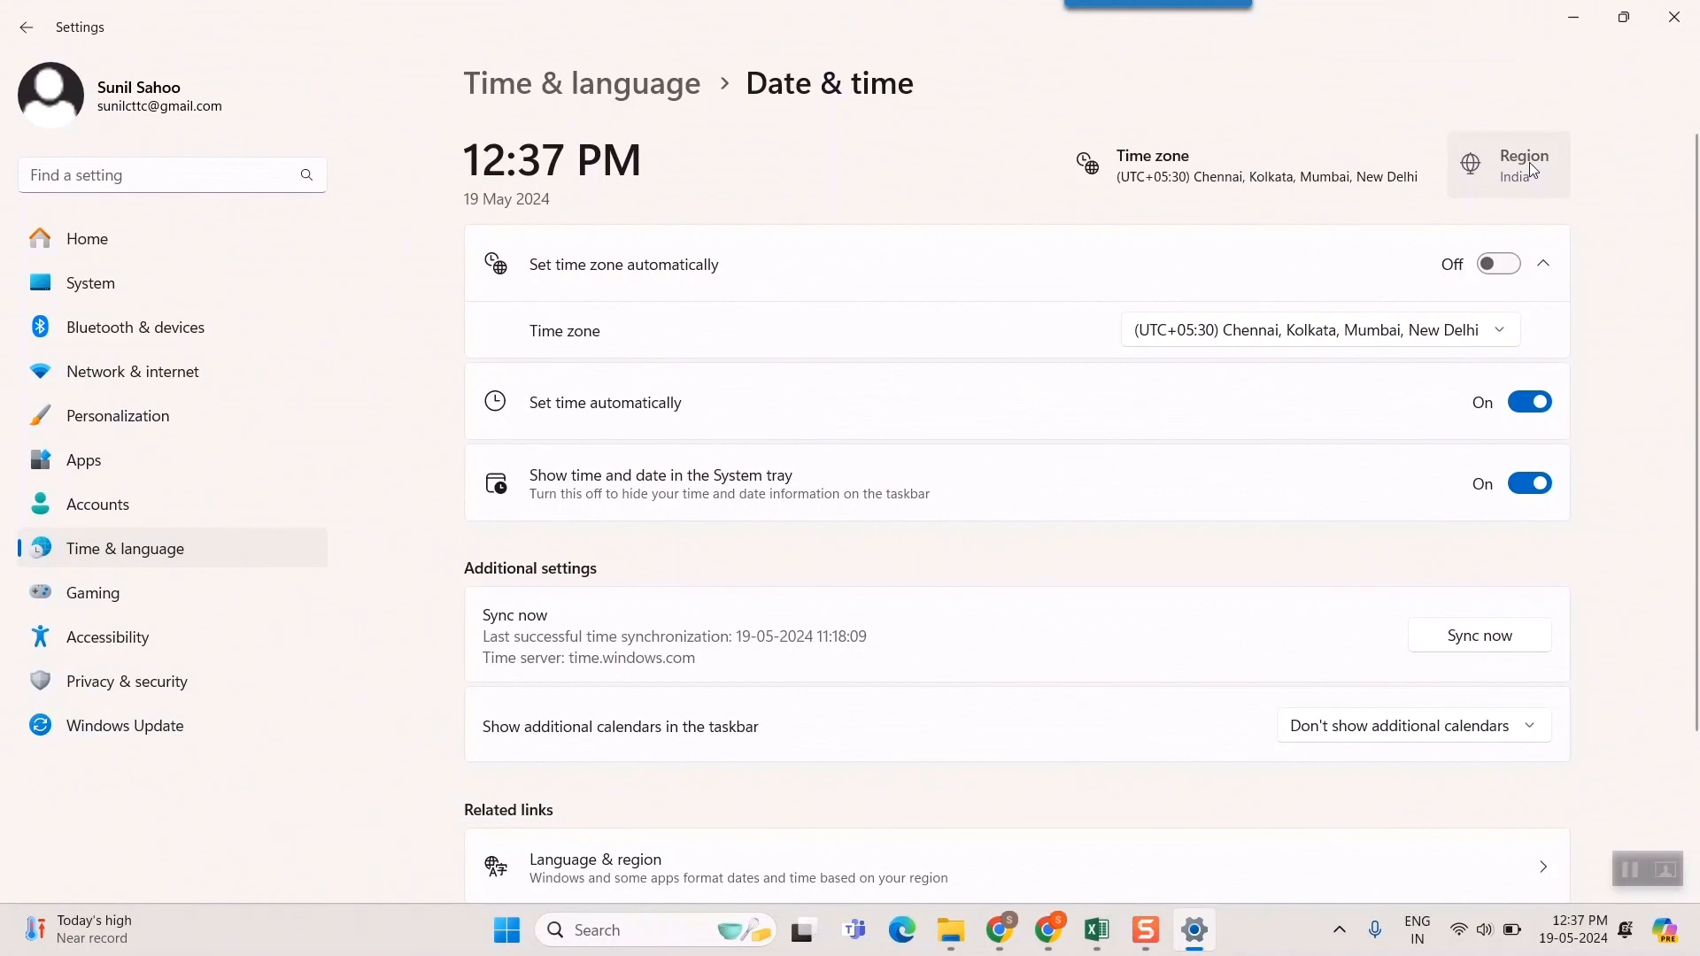
Open Language & region and expand the English (India) regional format details
{"action": "left_click", "coordinate": [594, 867]}
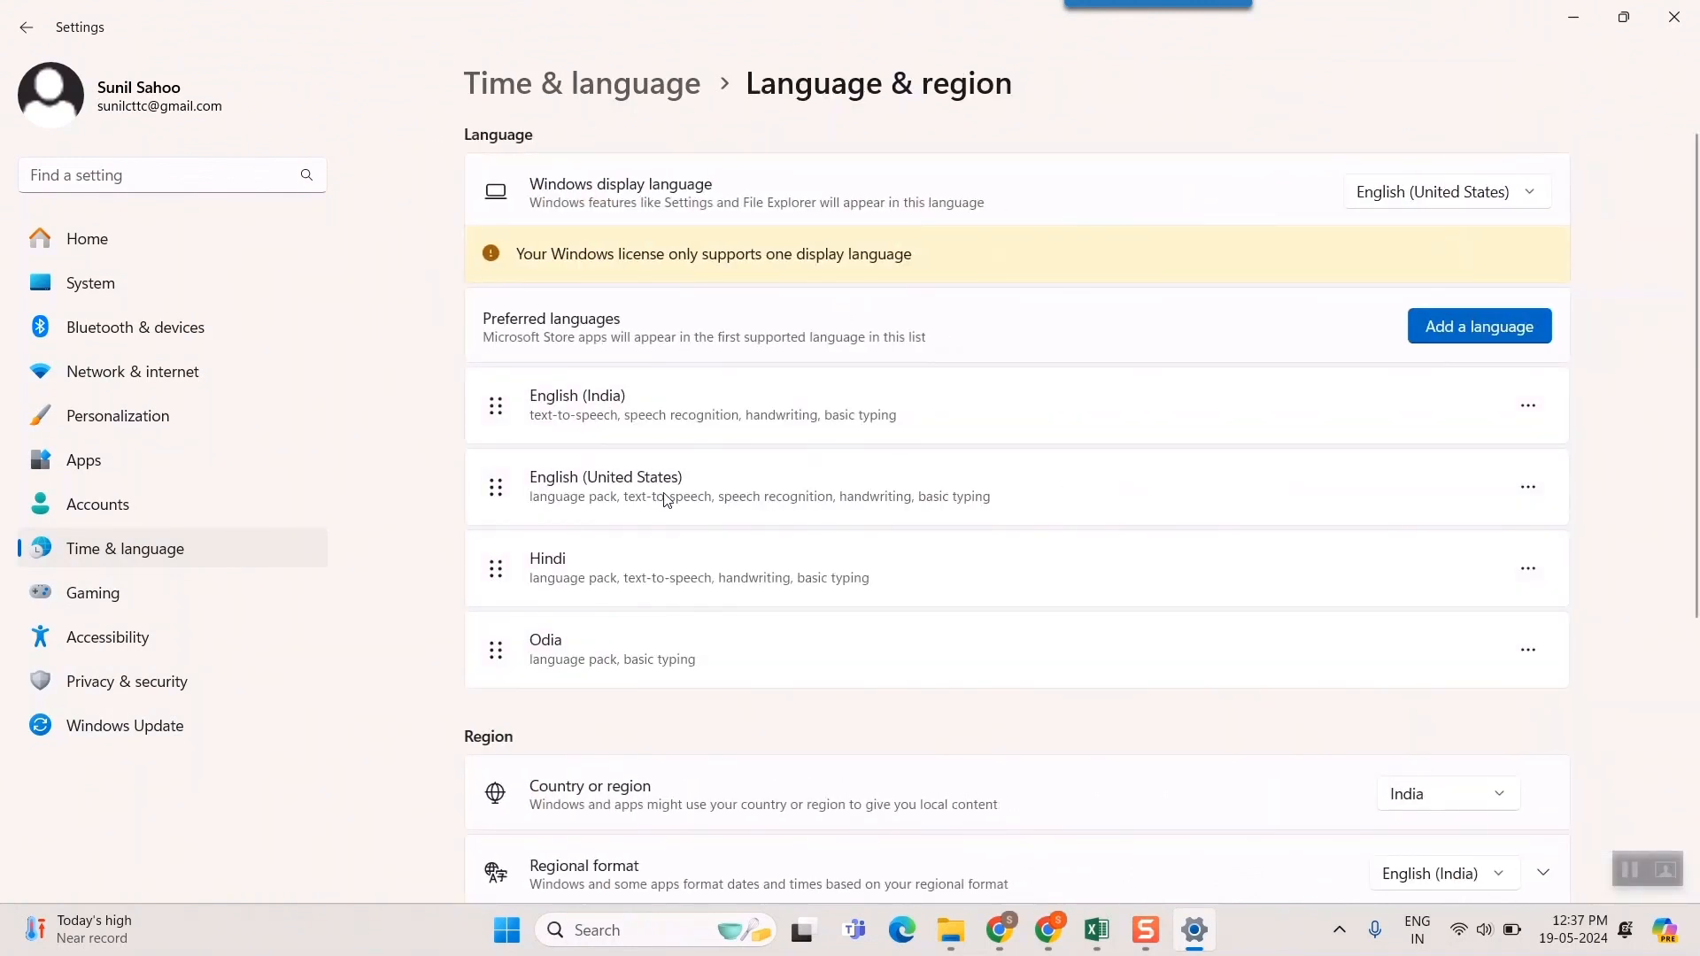
{"action": "scroll", "scroll_direction": "down", "scroll_amount": 3}
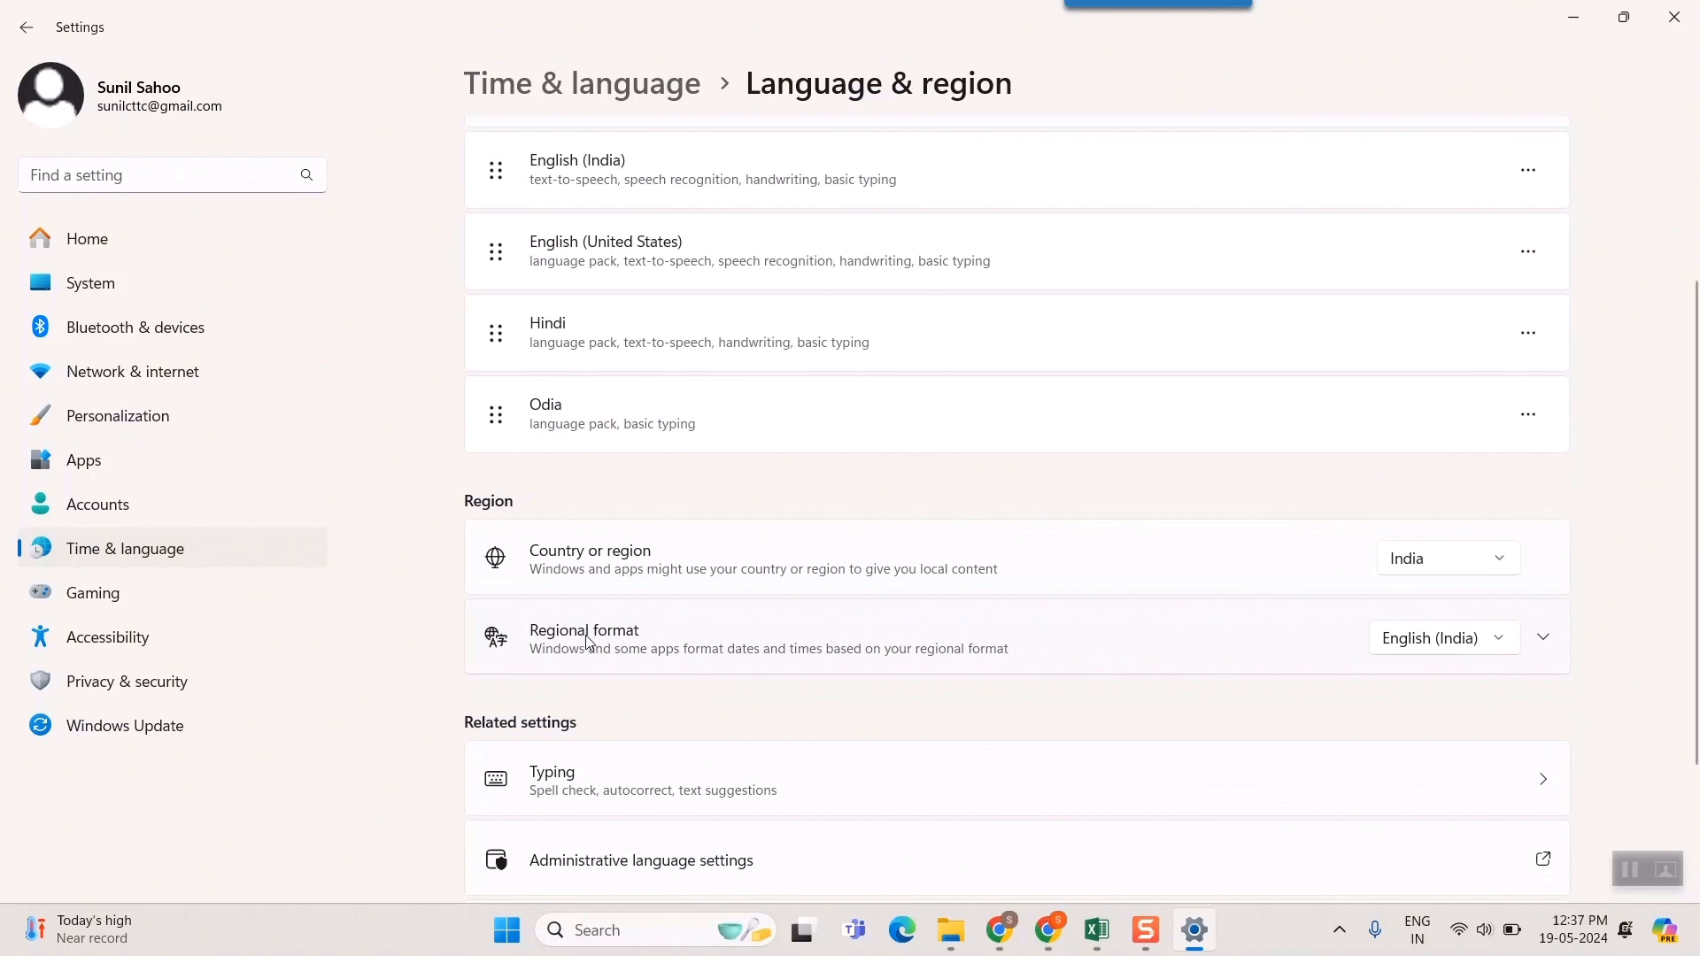
{"action": "left_click", "coordinate": [1540, 638]}
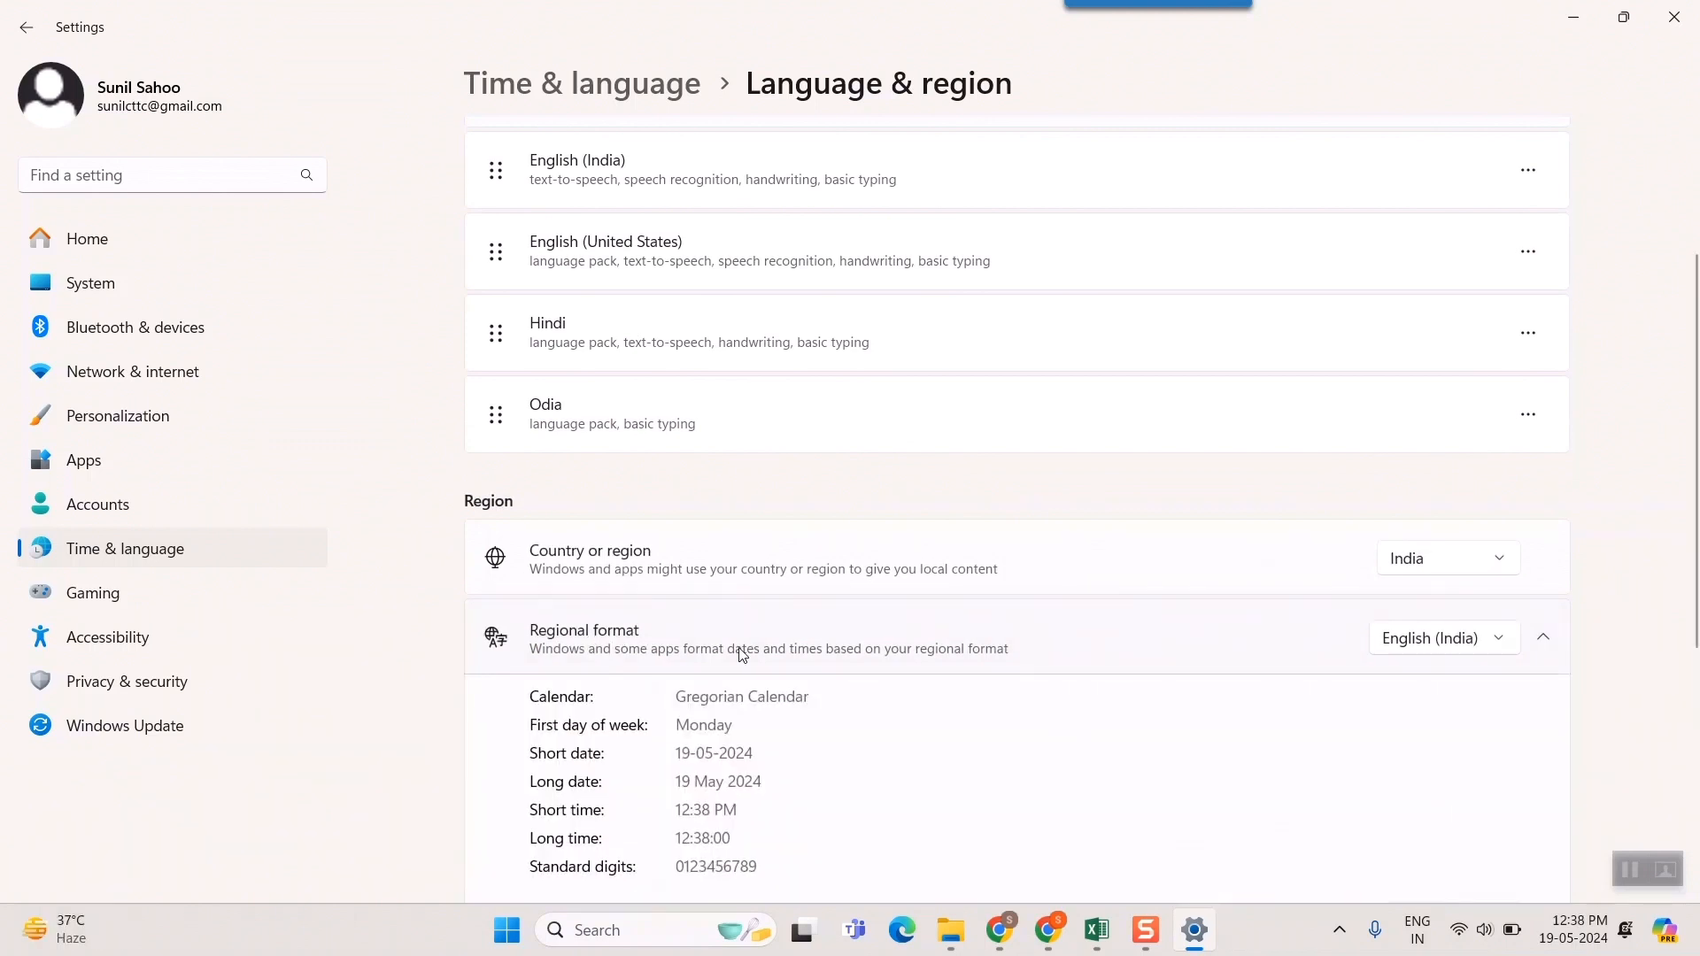
{"action": "scroll", "scroll_direction": "down", "scroll_amount": 3}
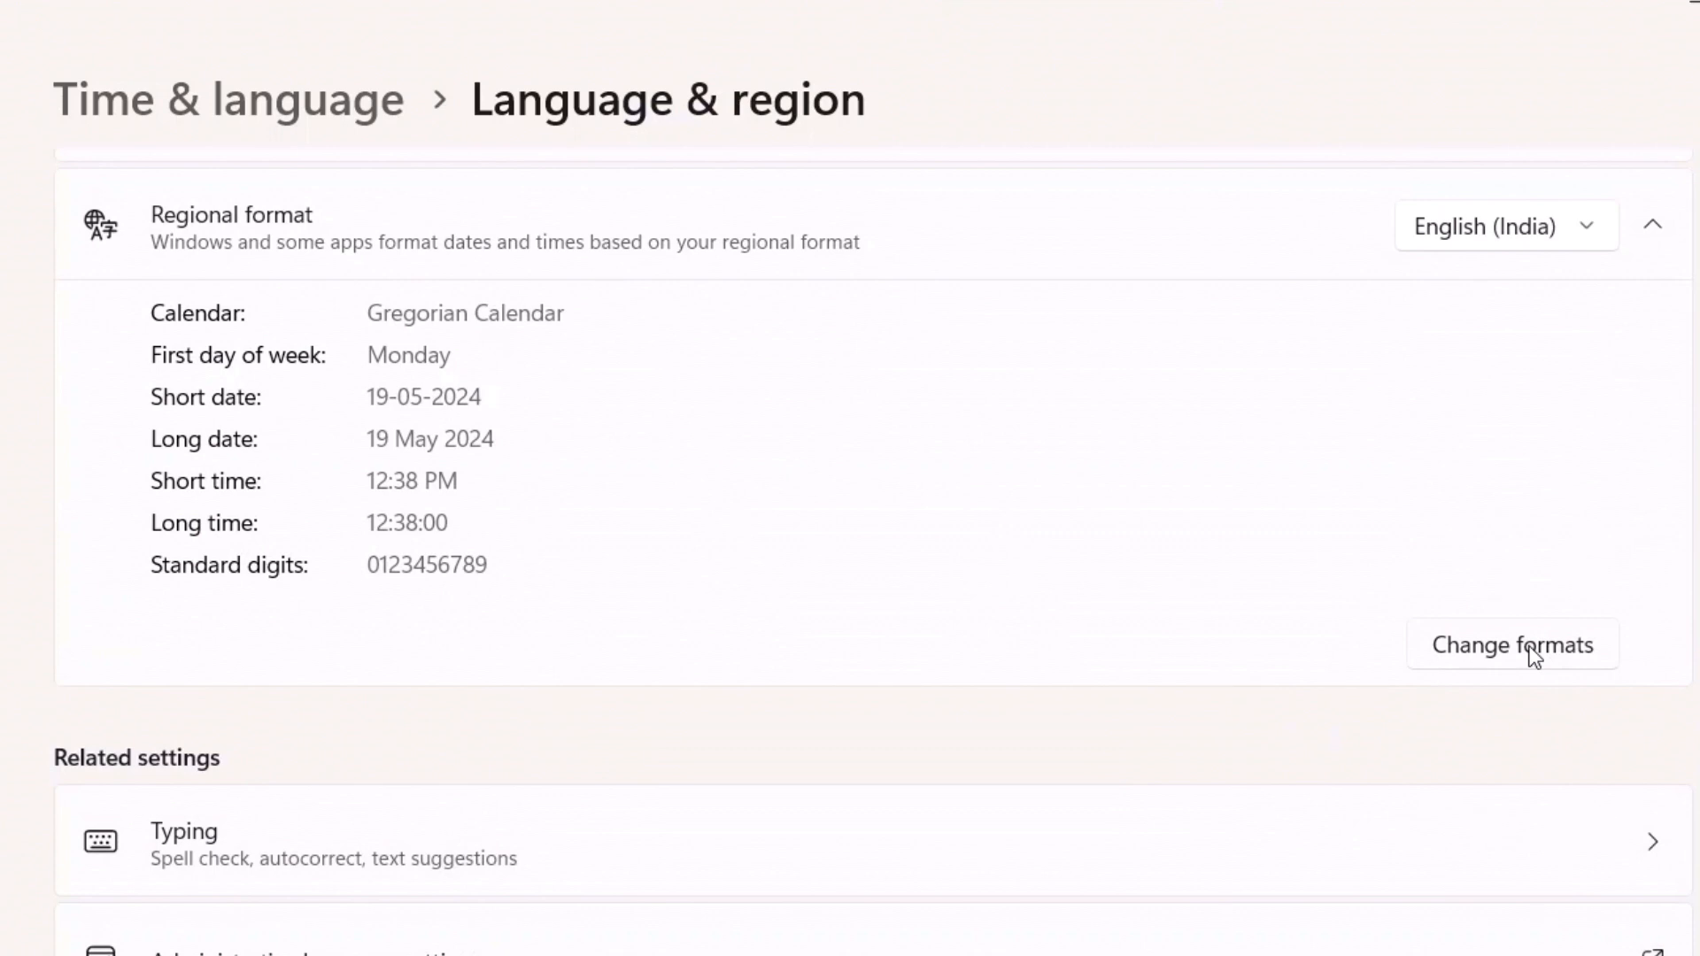
Open Change formats and scroll to the Short time dropdown, leaving it unchanged
{"action": "left_click", "coordinate": [1511, 644]}
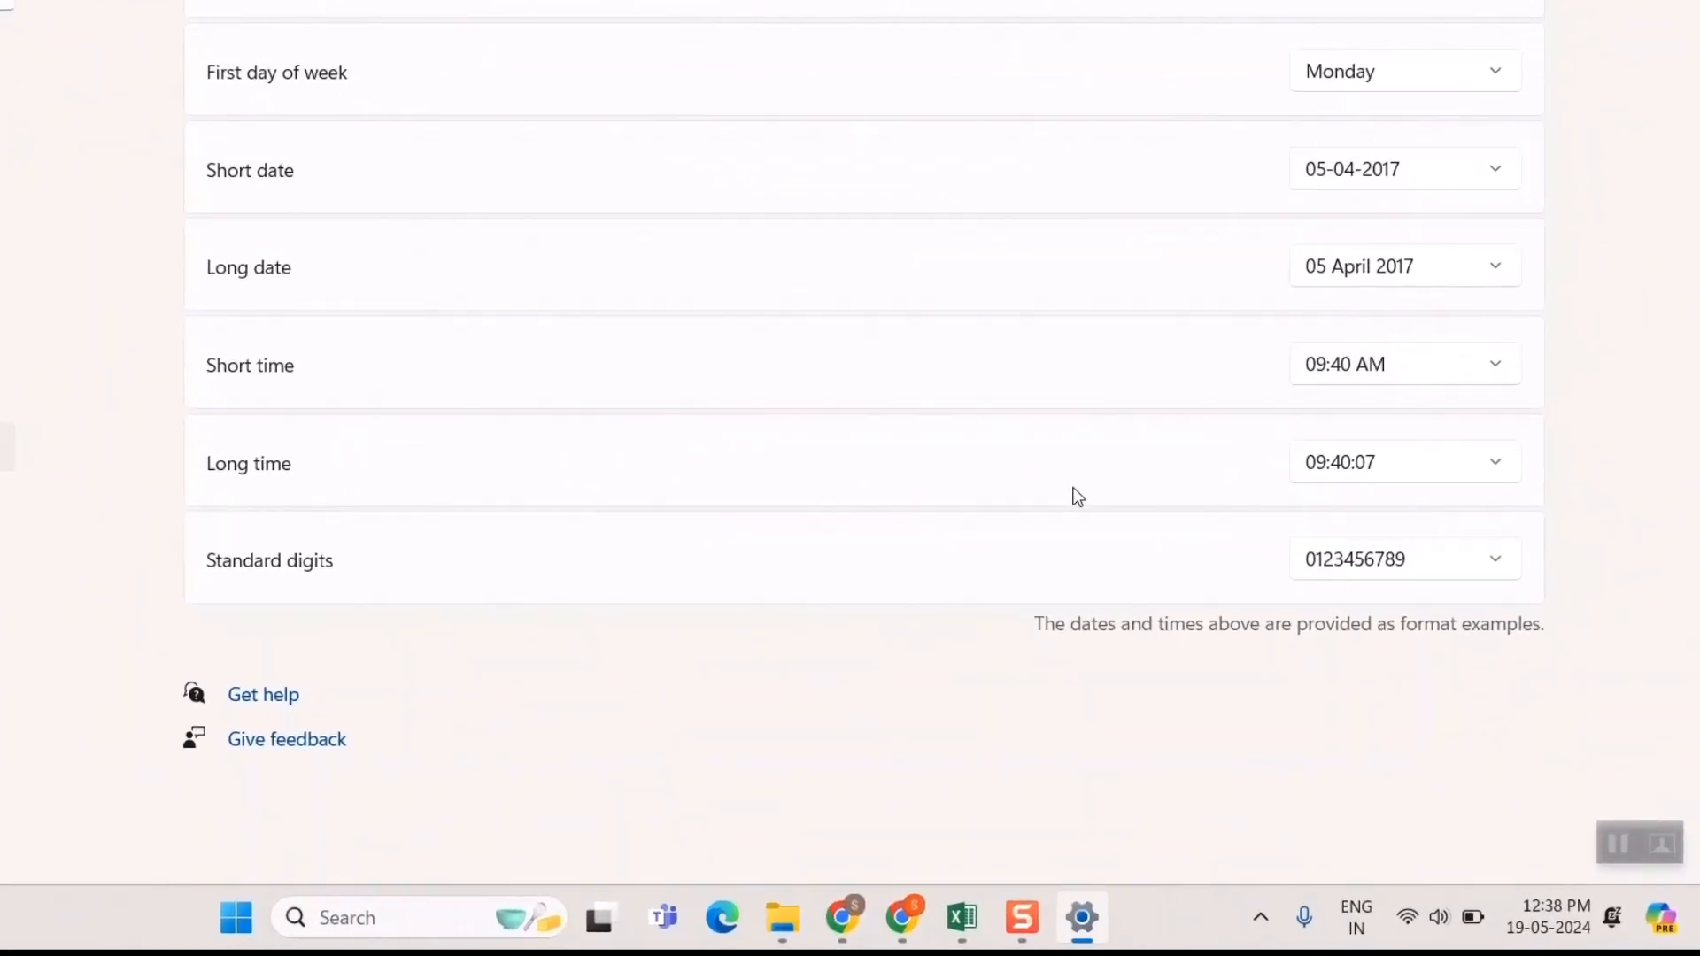
{"action": "scroll", "scroll_direction": "down", "scroll_amount": 3}
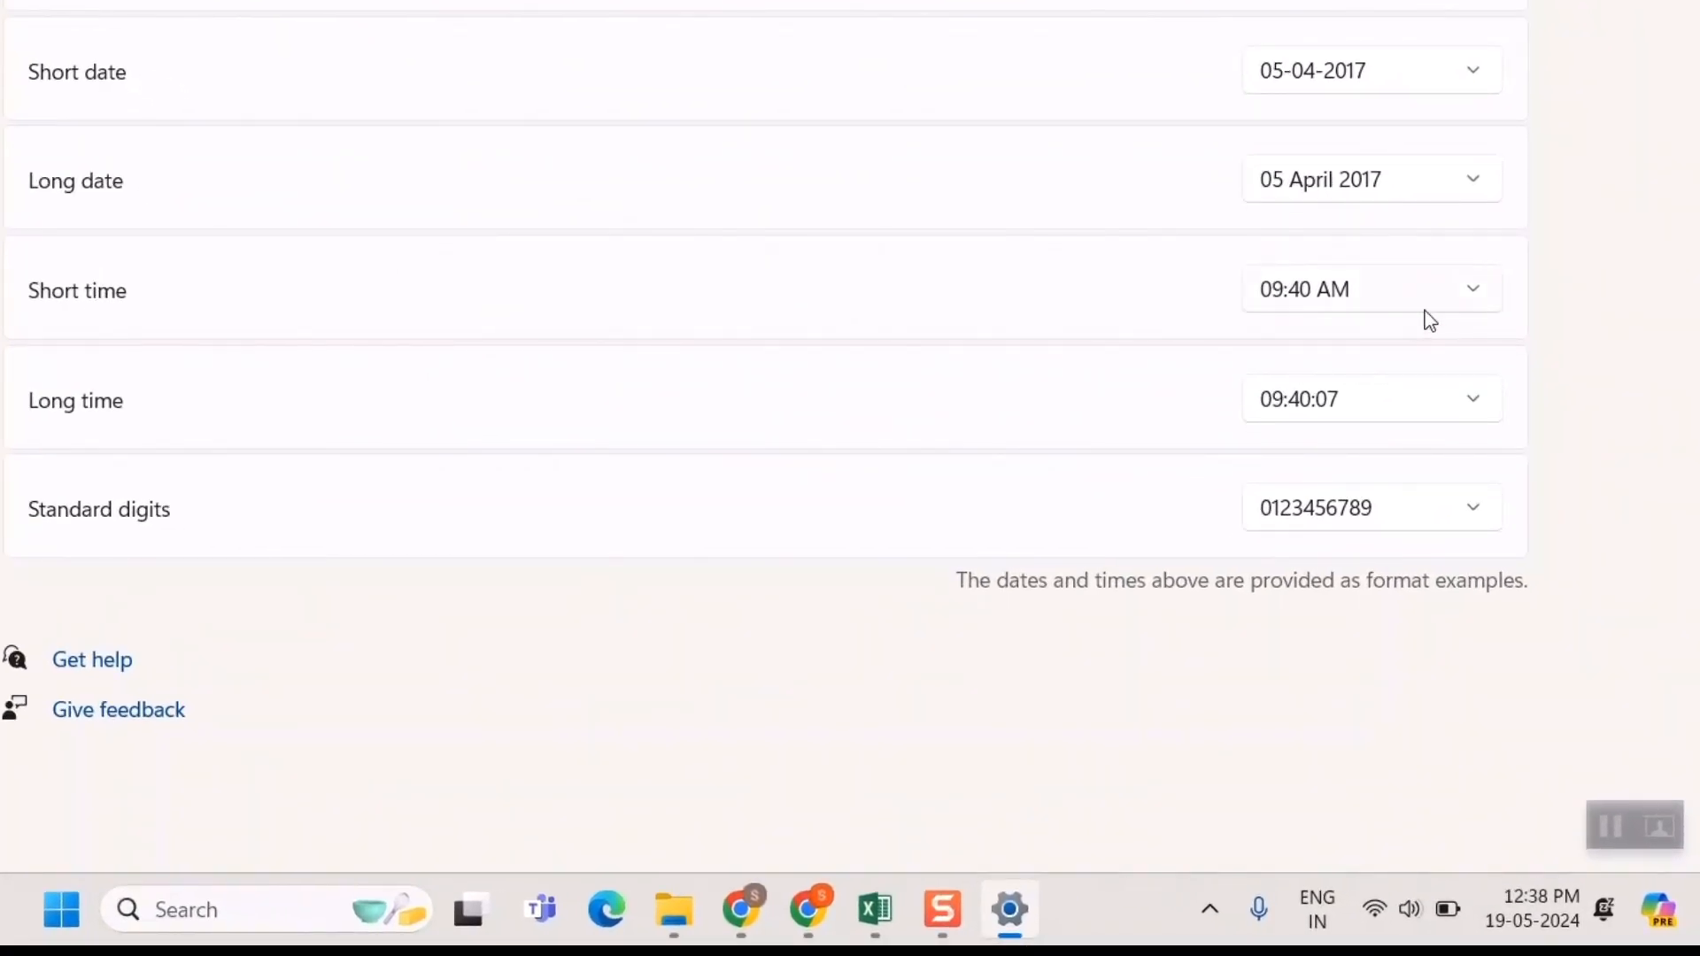
{"action": "mouse_move", "coordinate": [1474, 299]}
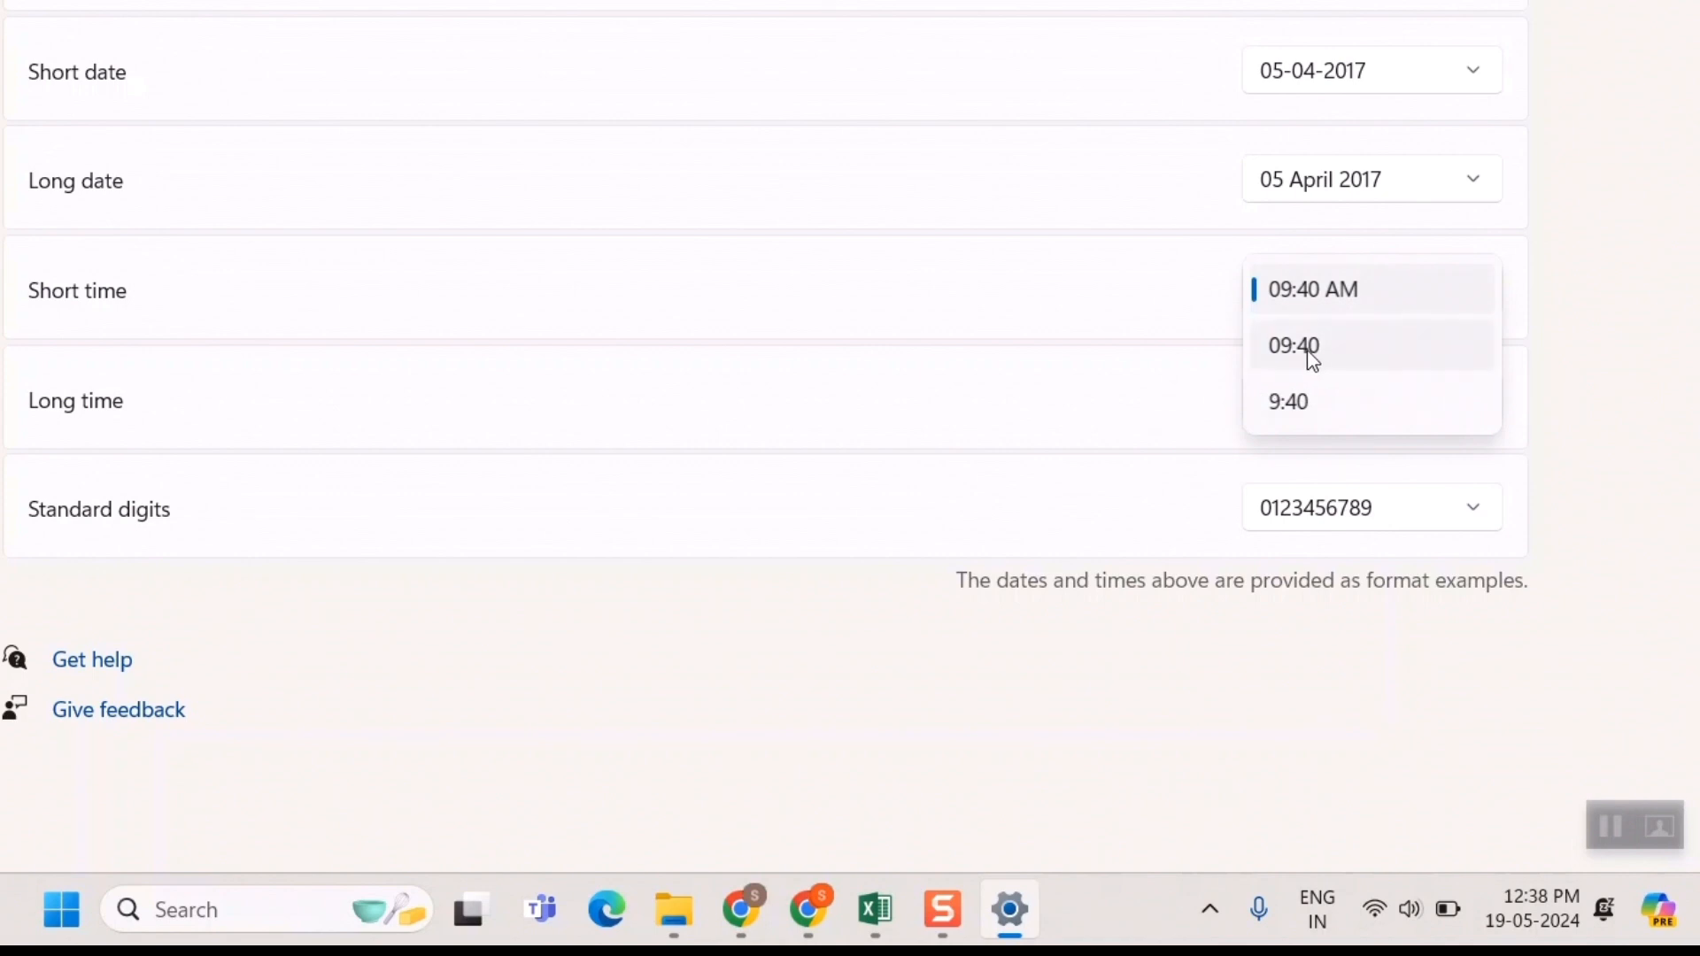
{"action": "left_click", "coordinate": [1292, 344]}
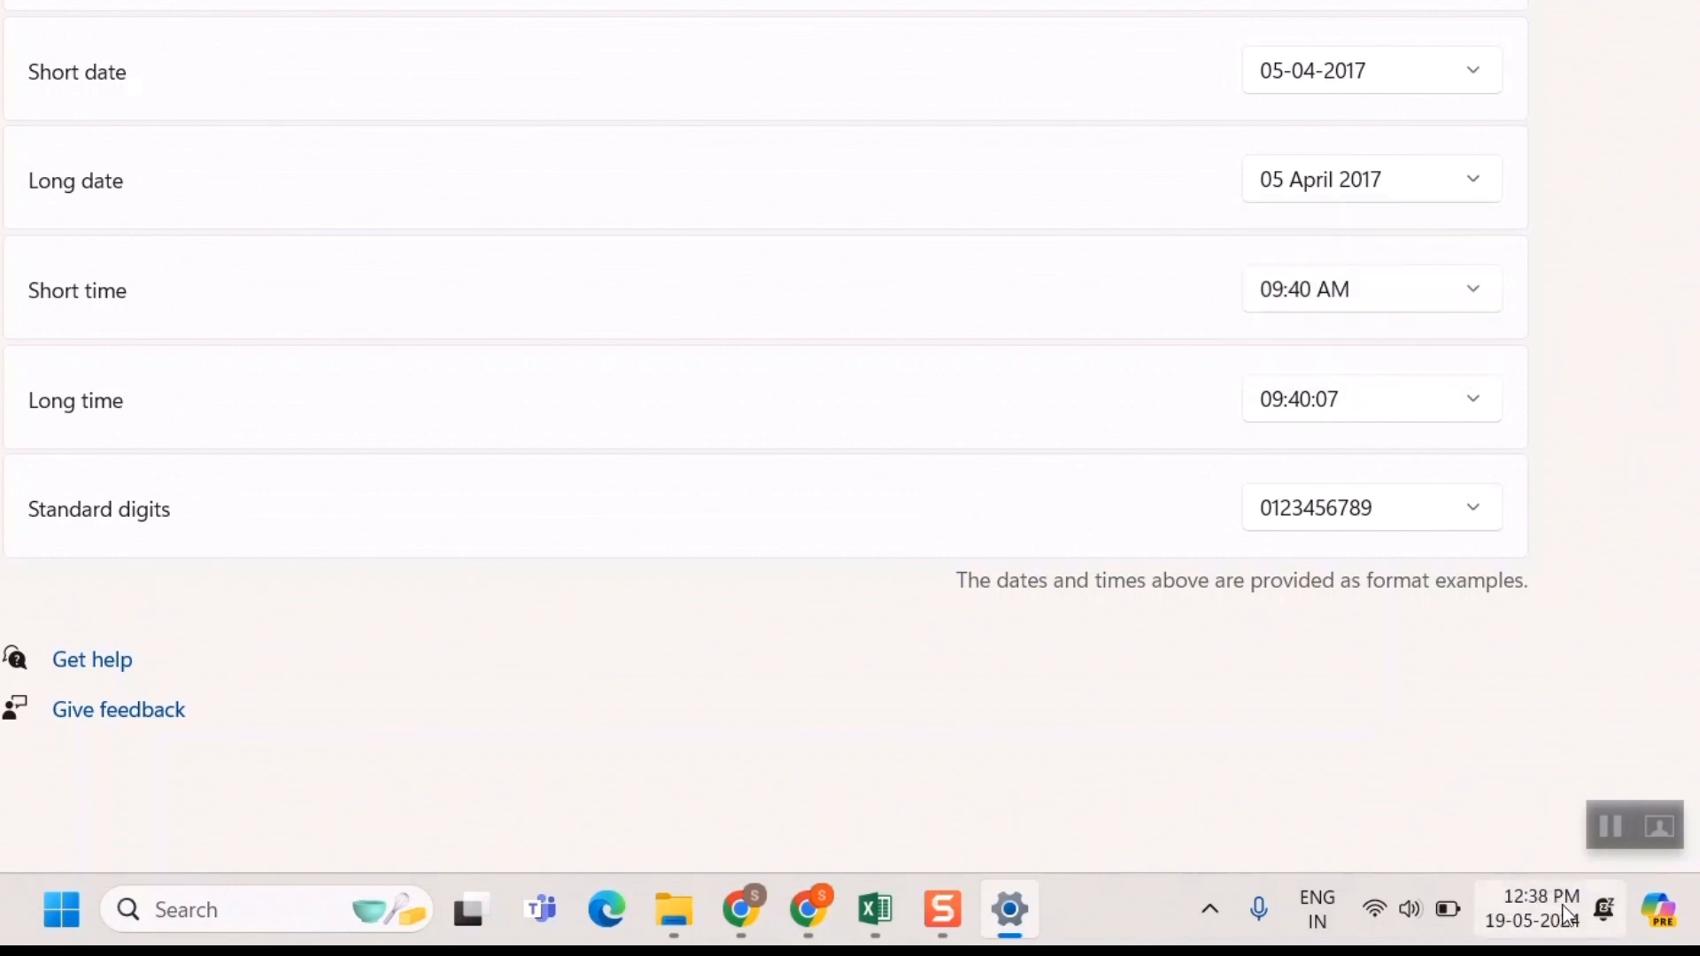
Choose 09:40 from the Short time dropdown
{"action": "left_click", "coordinate": [1371, 289]}
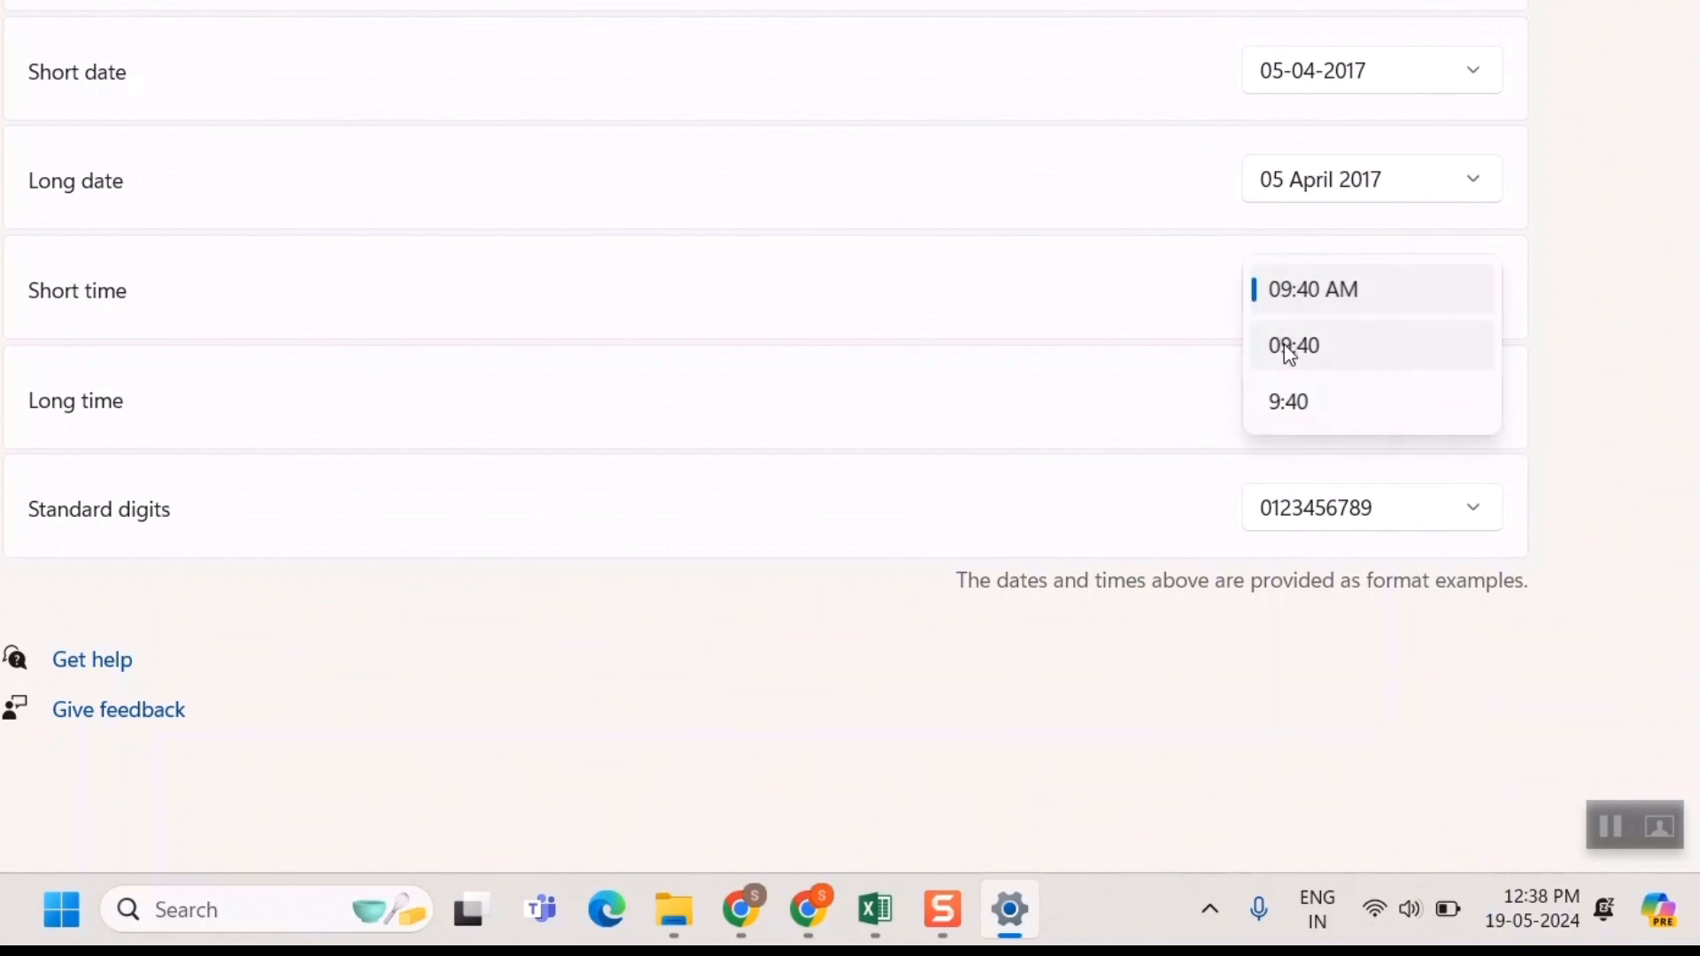
{"action": "left_click", "coordinate": [1293, 344]}
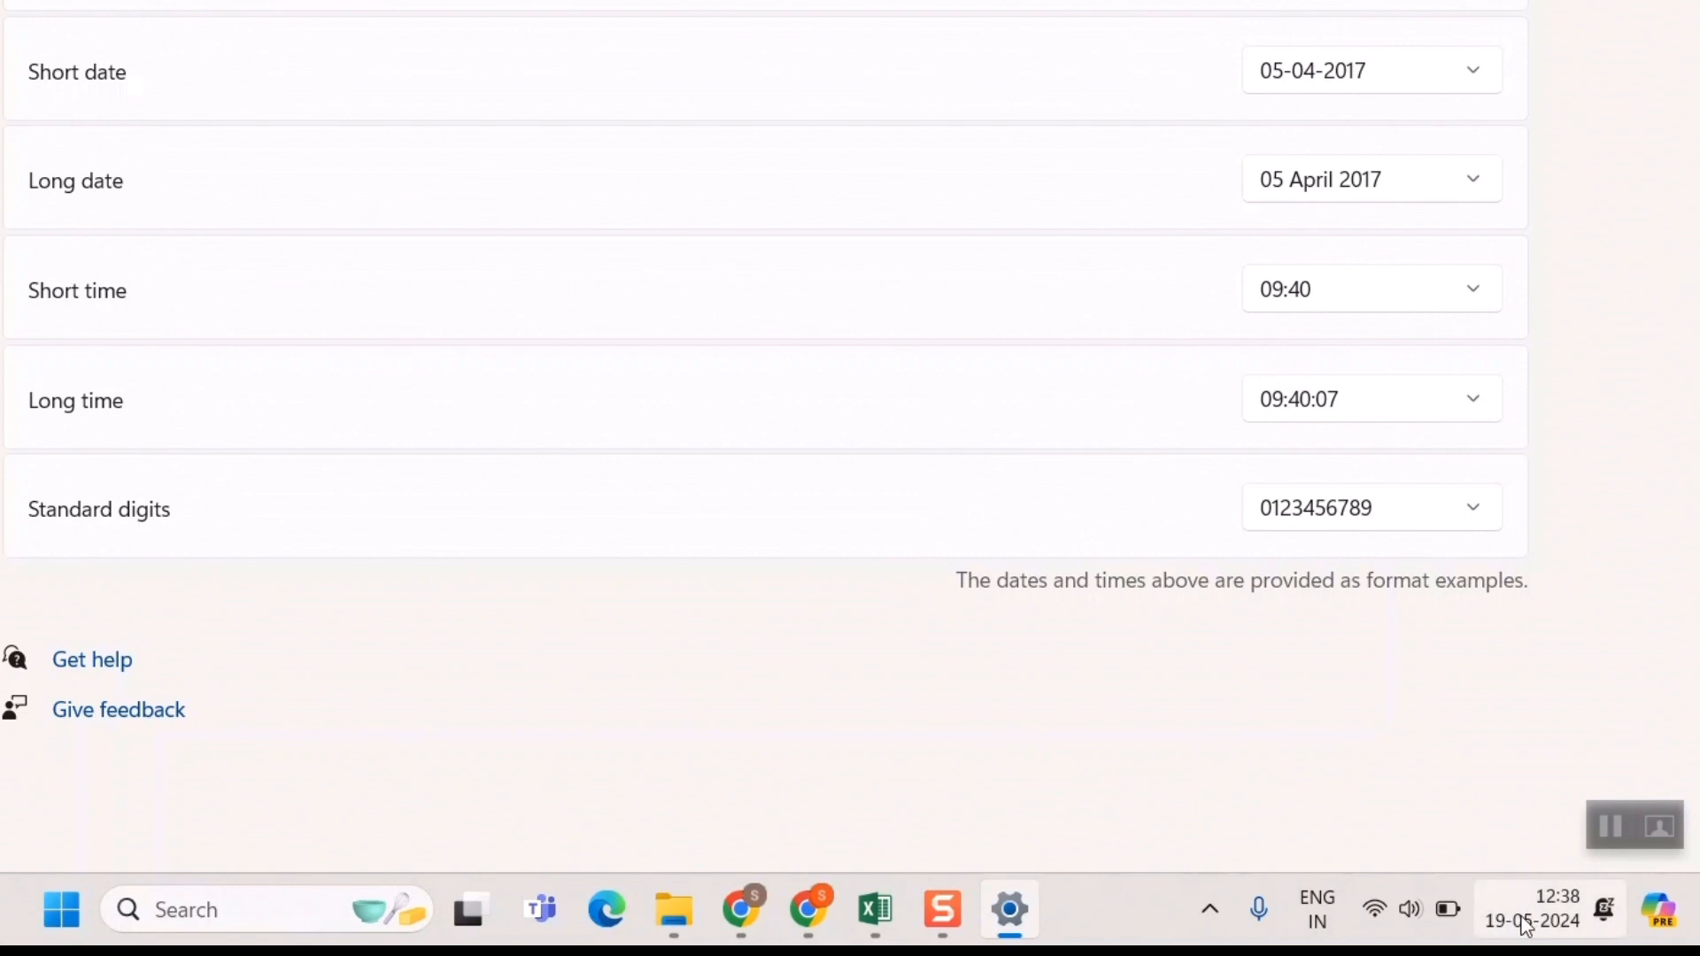
{"action": "mouse_move", "coordinate": [1550, 924]}
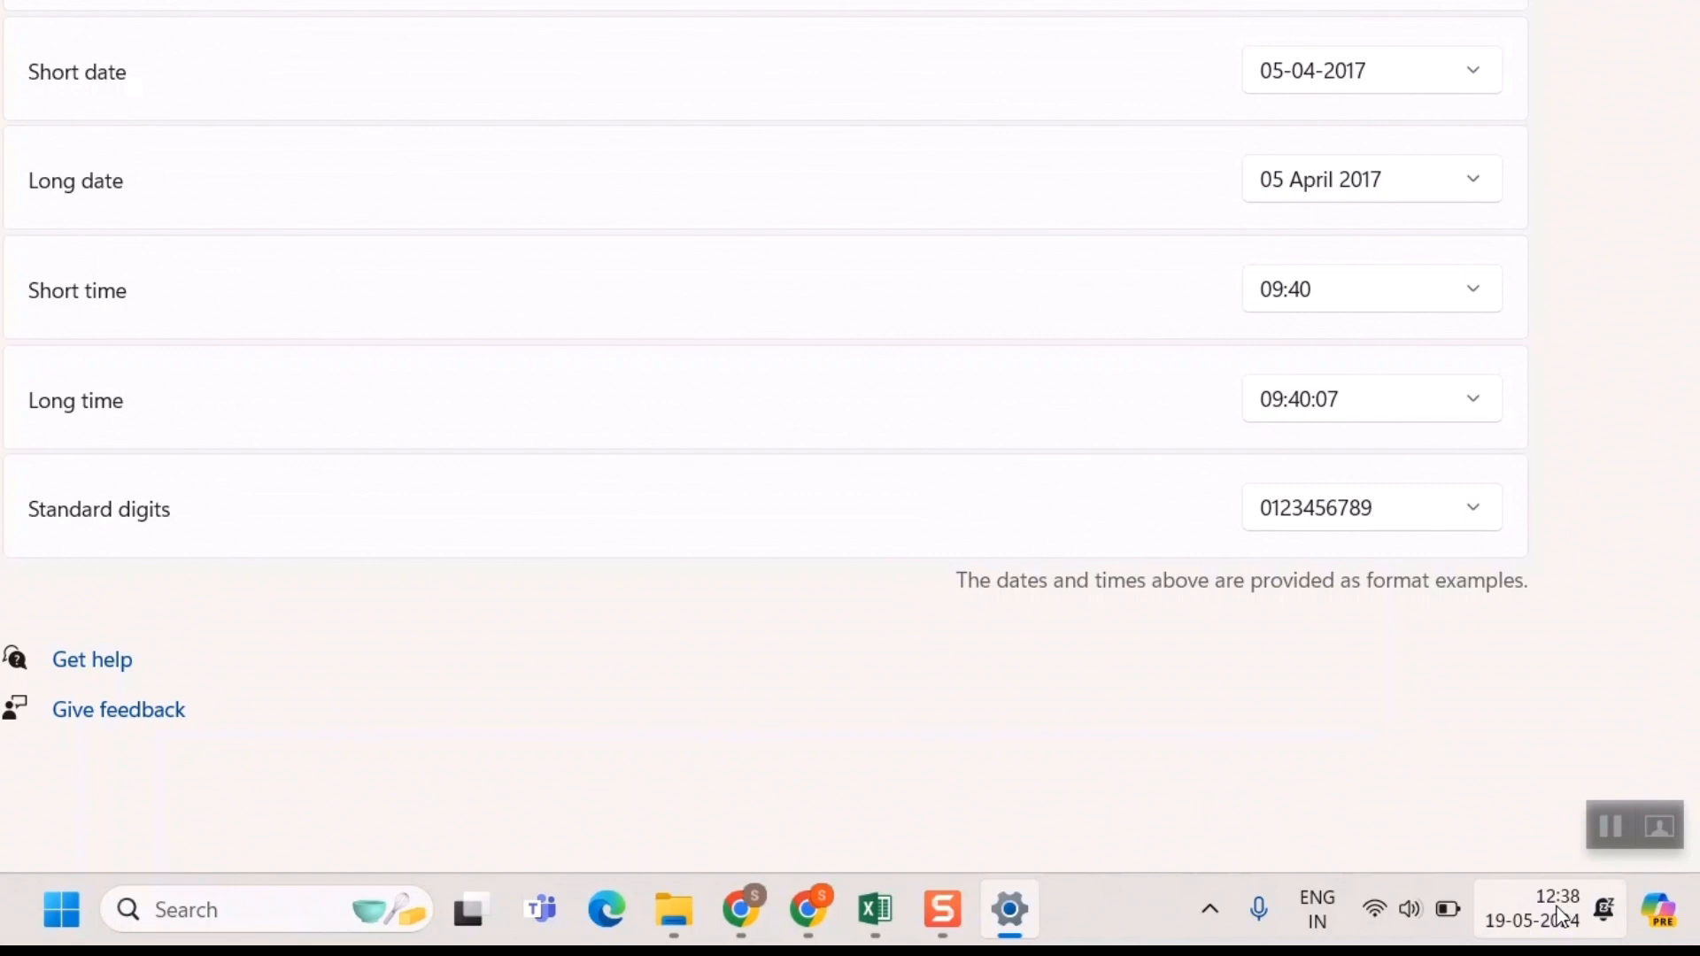
{"action": "mouse_move", "coordinate": [813, 763]}
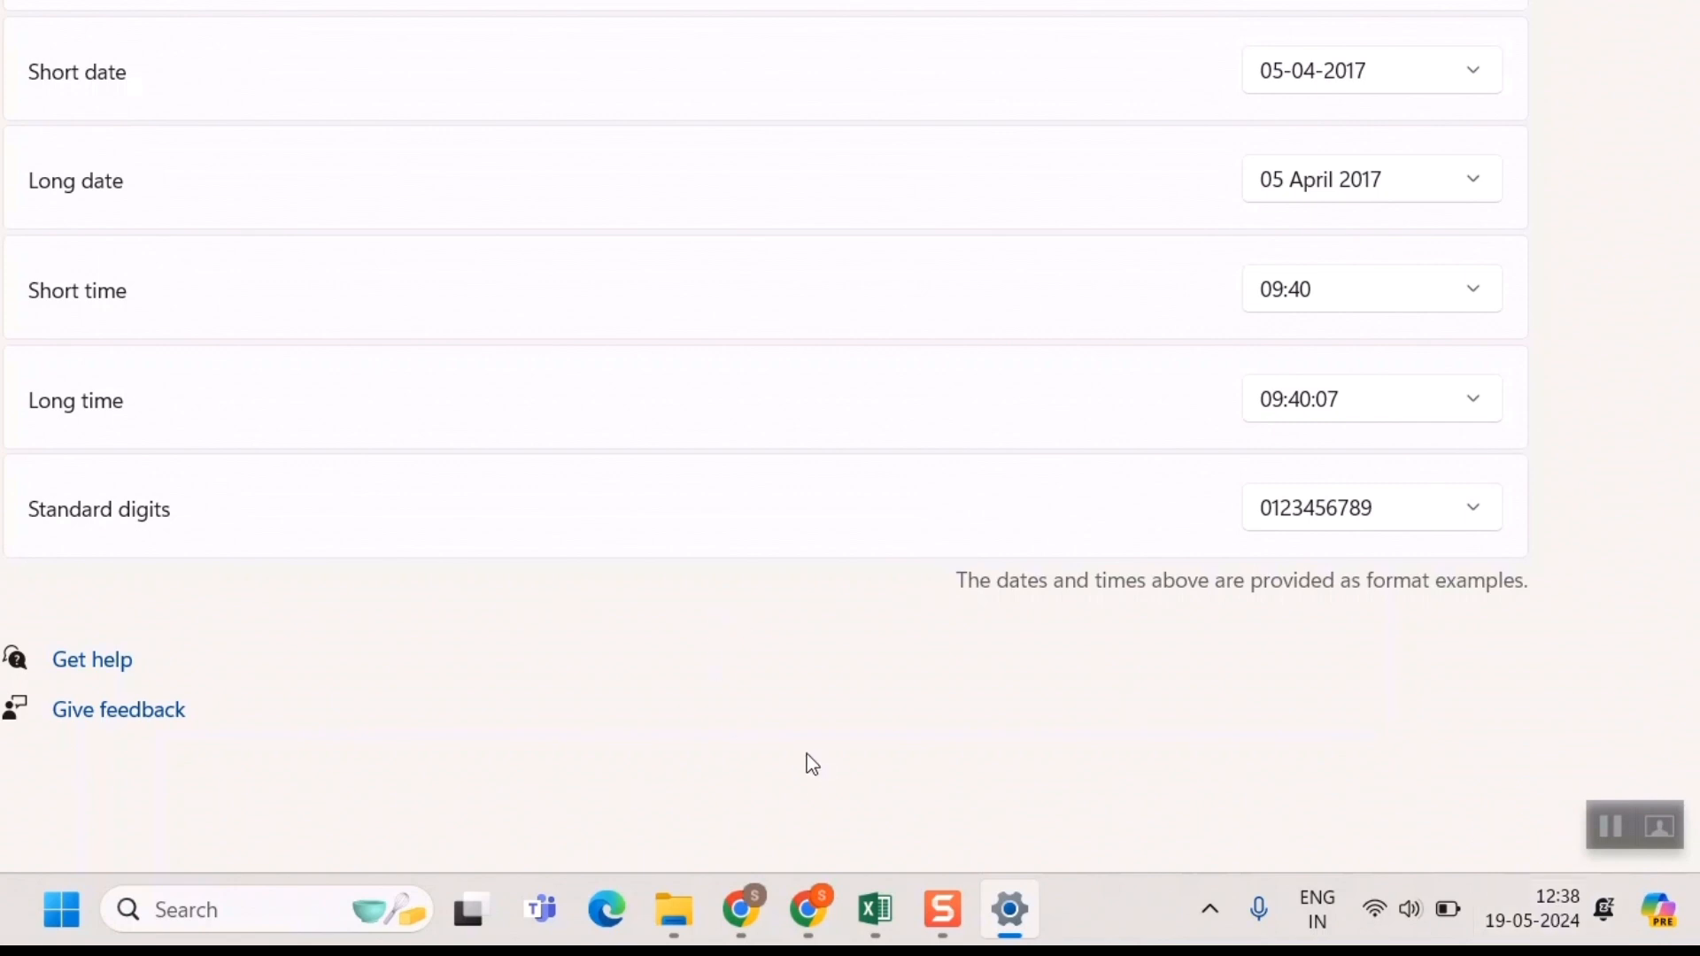
{"action": "mouse_move", "coordinate": [808, 760]}
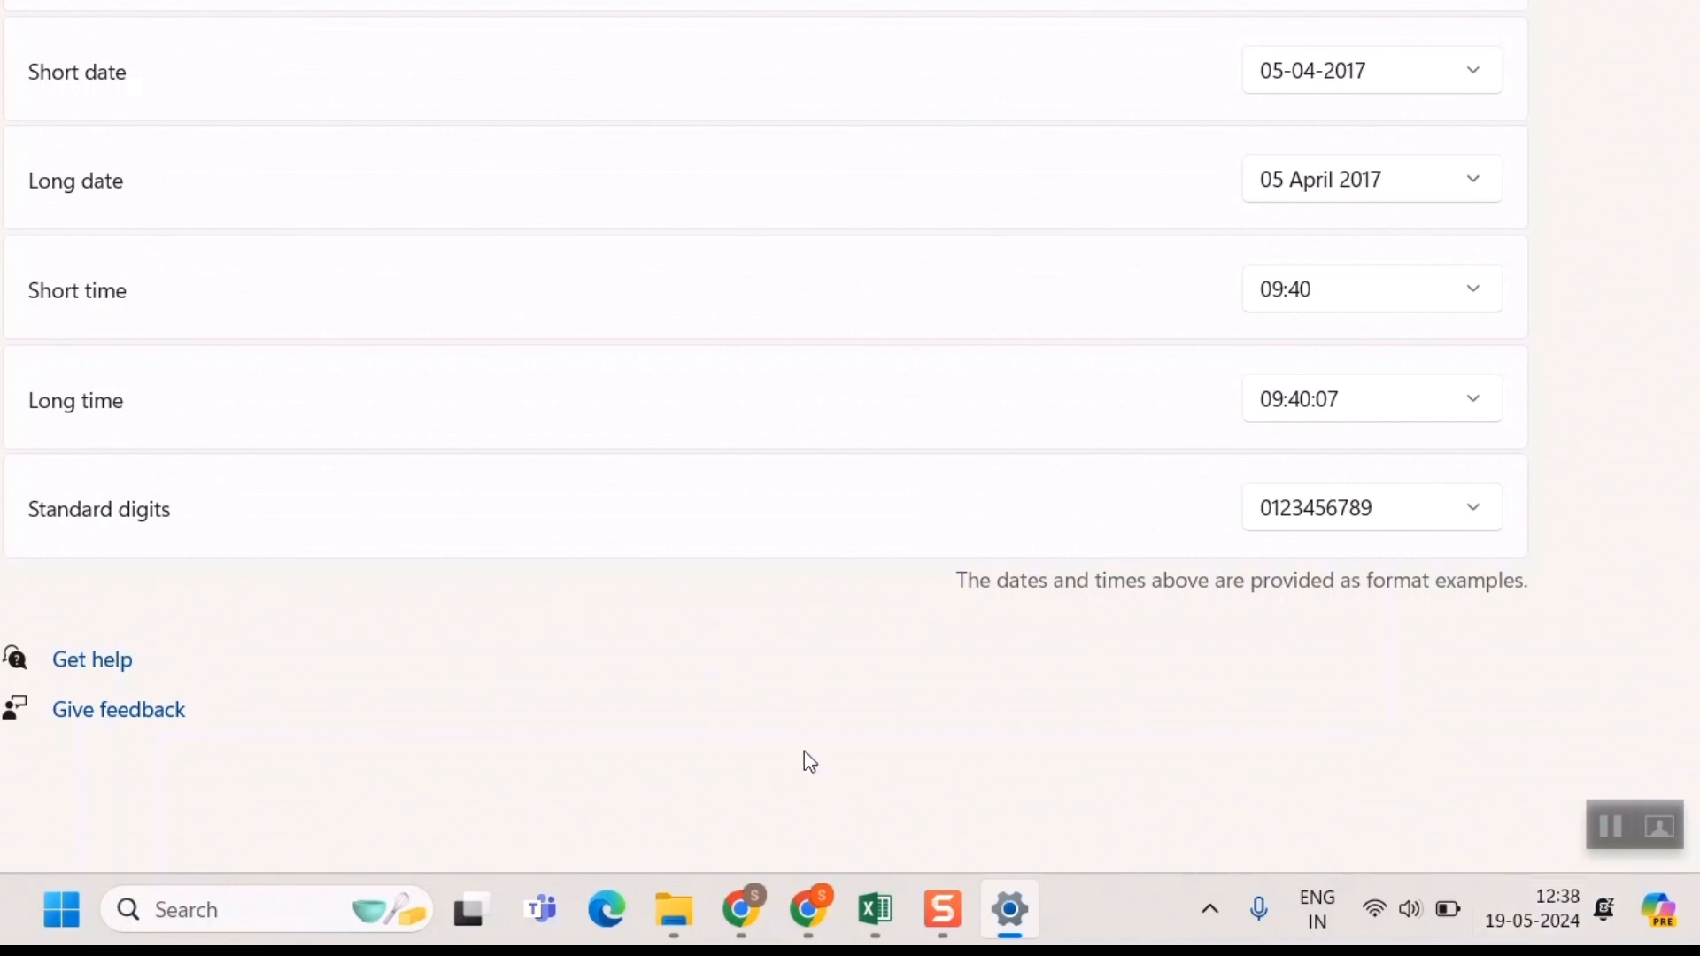